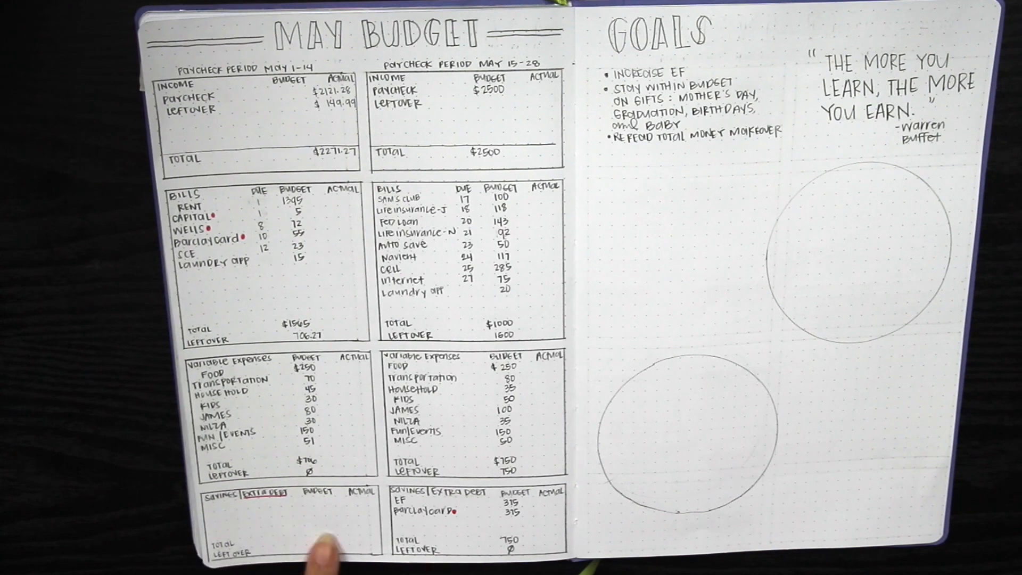
mouse_move(234, 541)
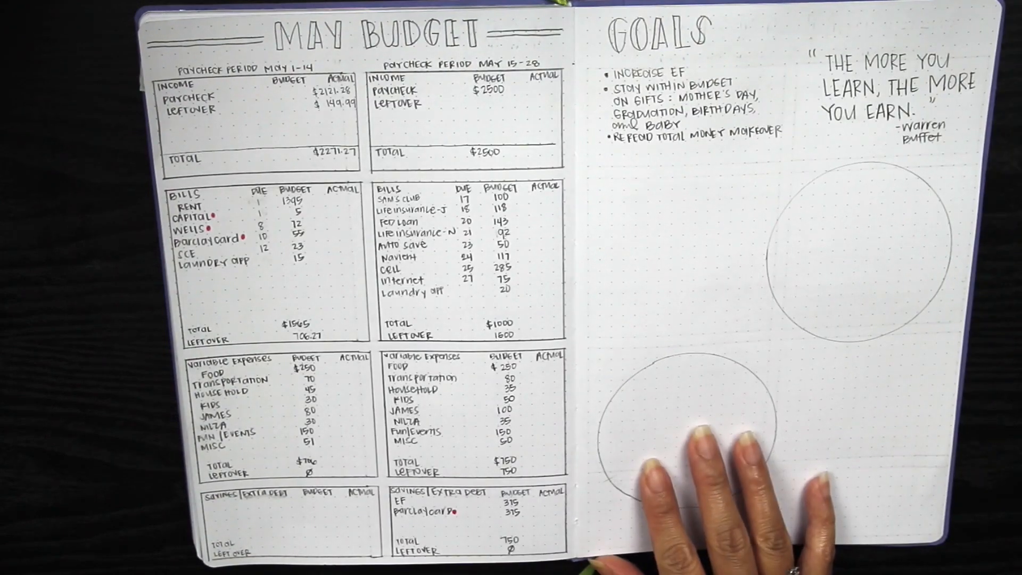
mouse_move(424, 522)
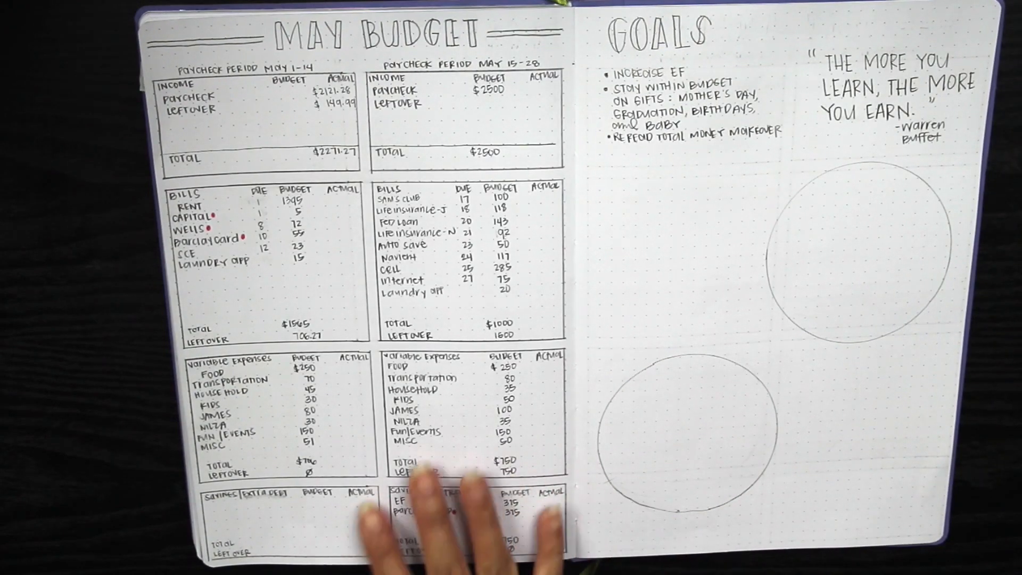